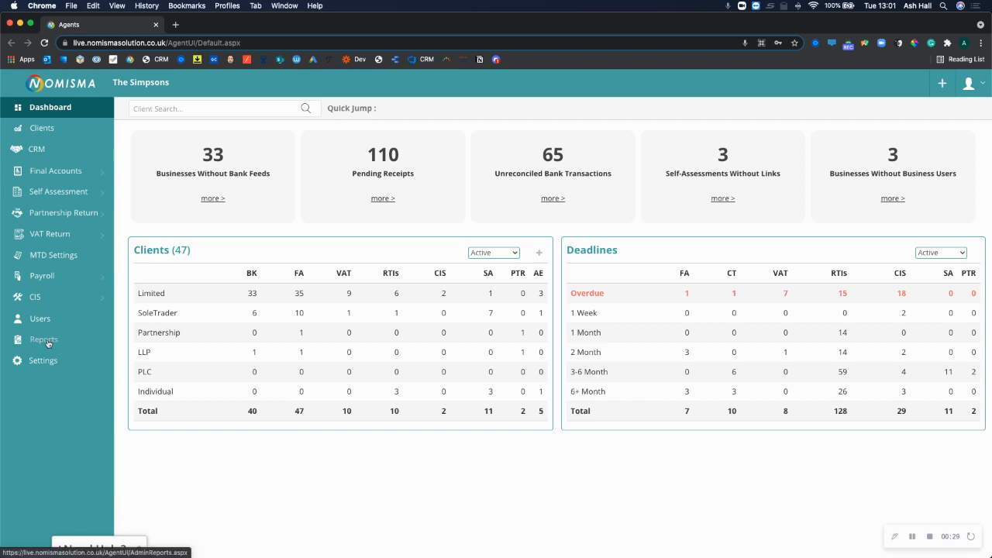
From Reports, open the Data Provisioning Service (DPS) notices report under Payroll
left_click(44, 337)
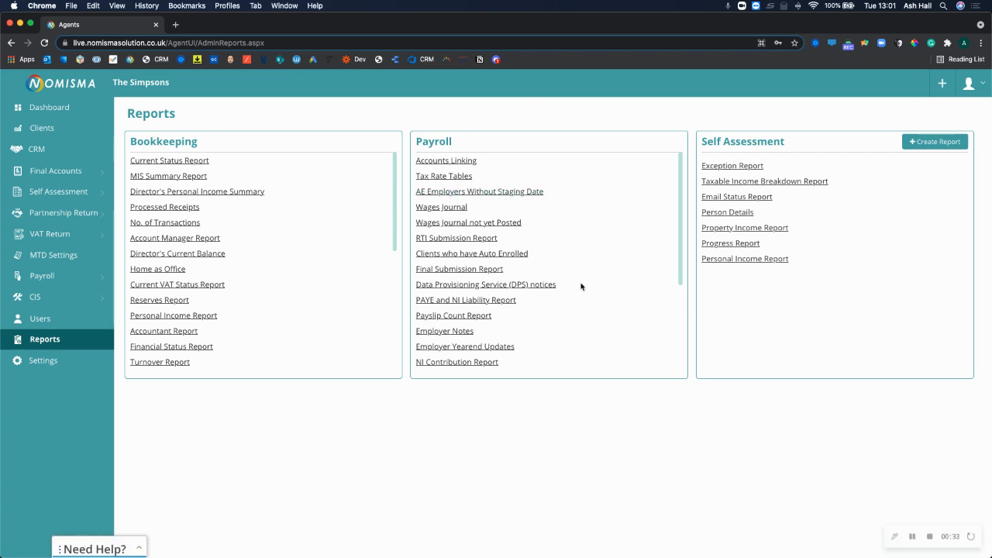
left_click(485, 286)
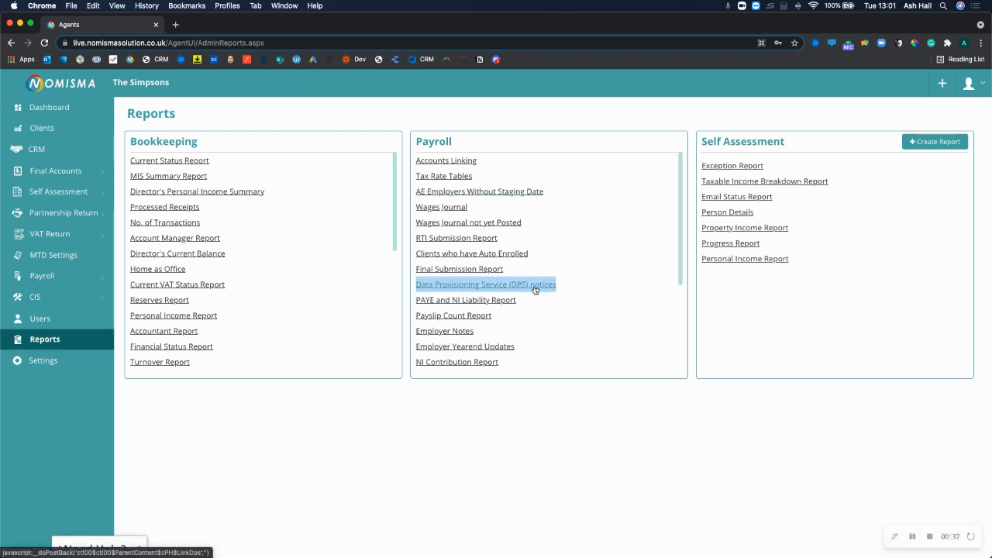
left_click(486, 285)
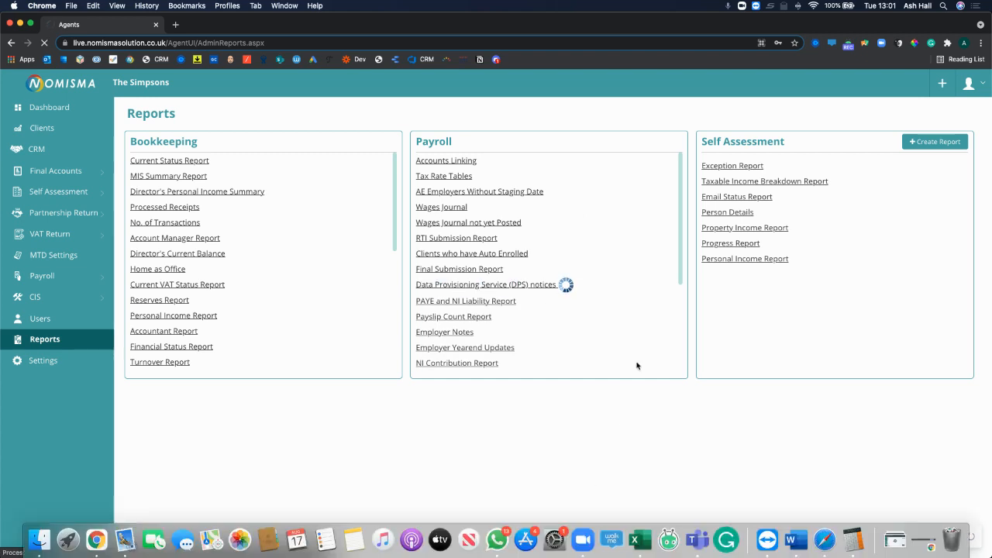
left_click(487, 285)
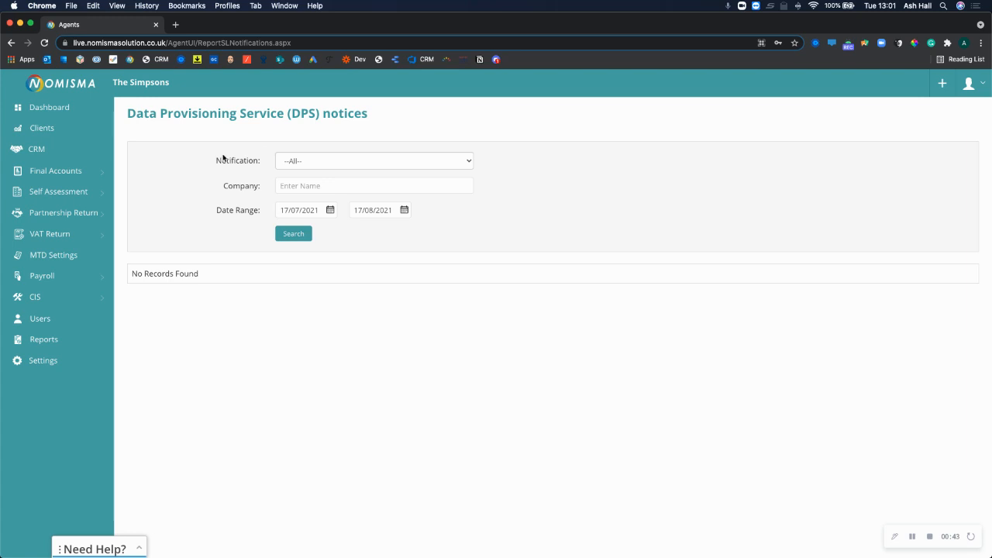
Expand the Notification filter to review notice types such as P6, P9, SL1, SL2 and RTI
left_click(374, 160)
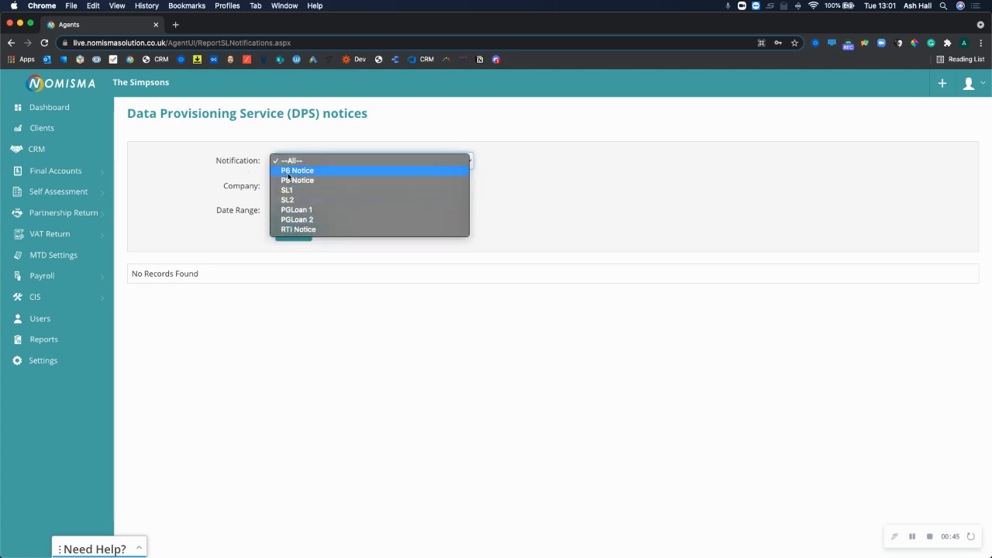
mouse_move(291, 199)
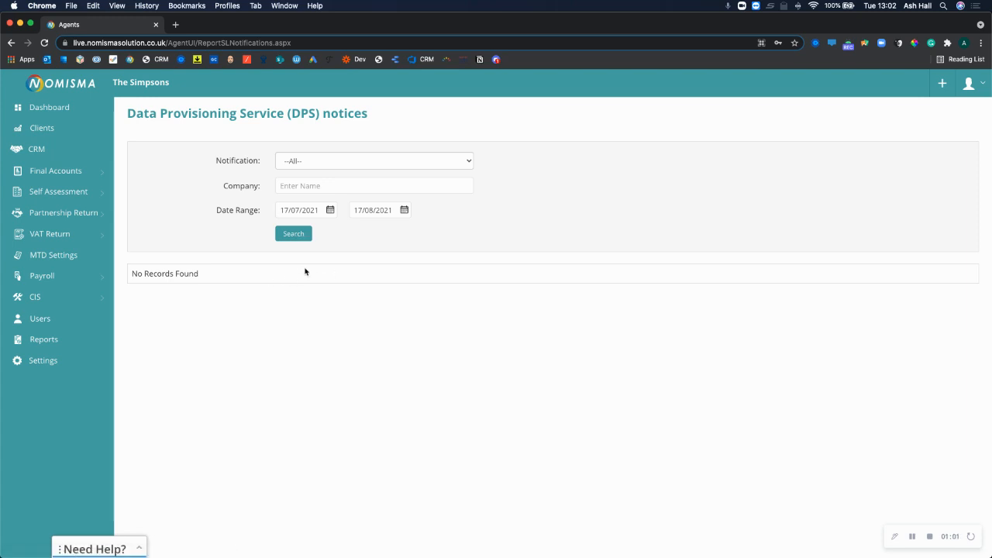
mouse_move(354, 322)
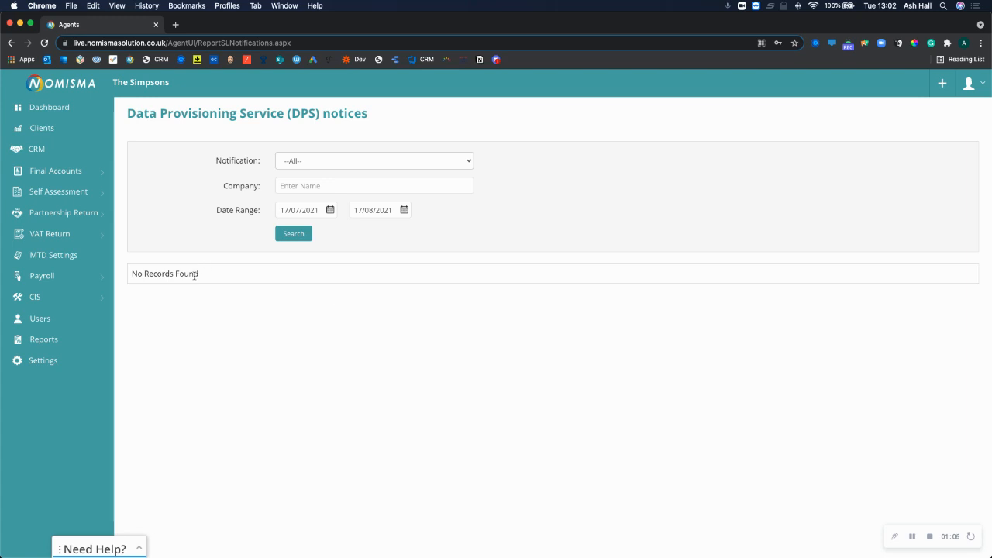
mouse_move(506, 301)
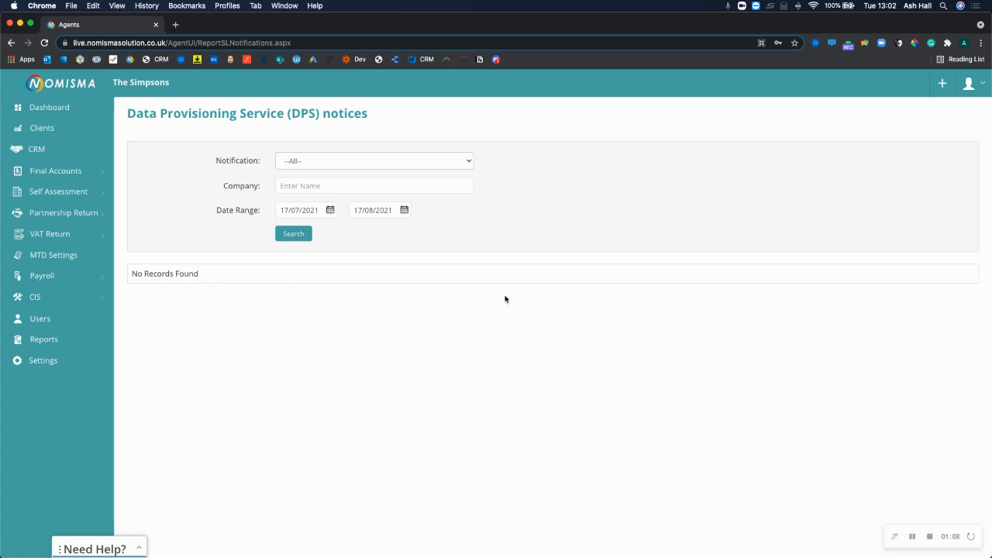
mouse_move(508, 294)
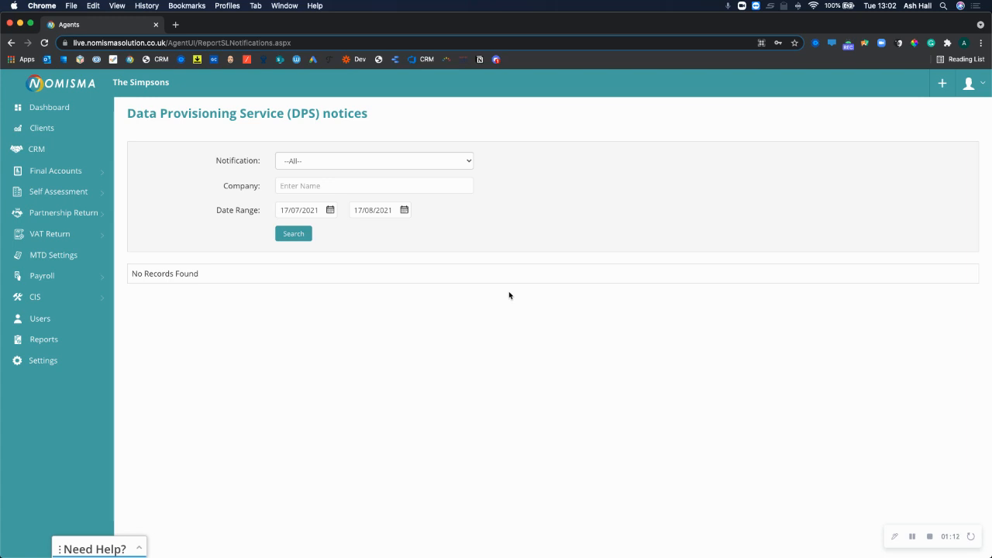
mouse_move(597, 287)
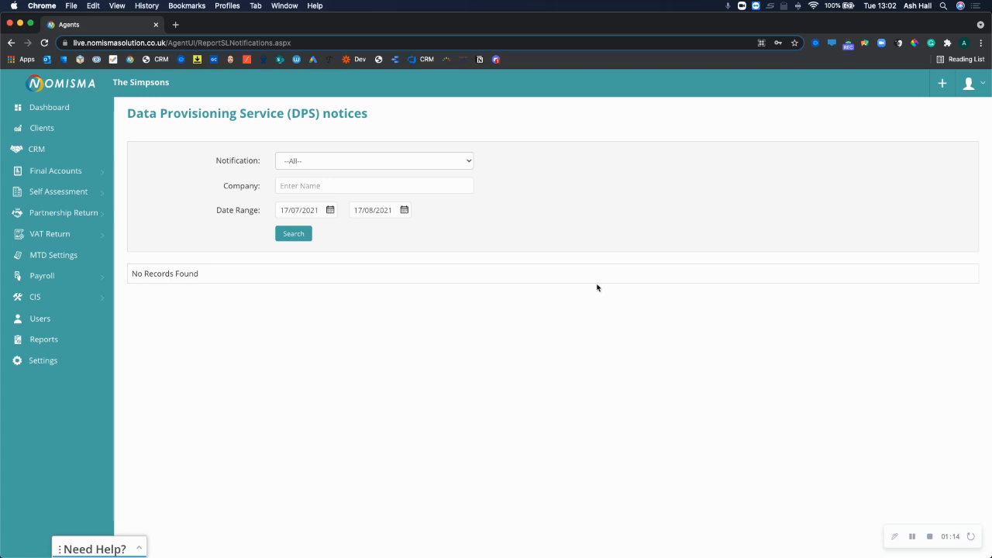
mouse_move(784, 340)
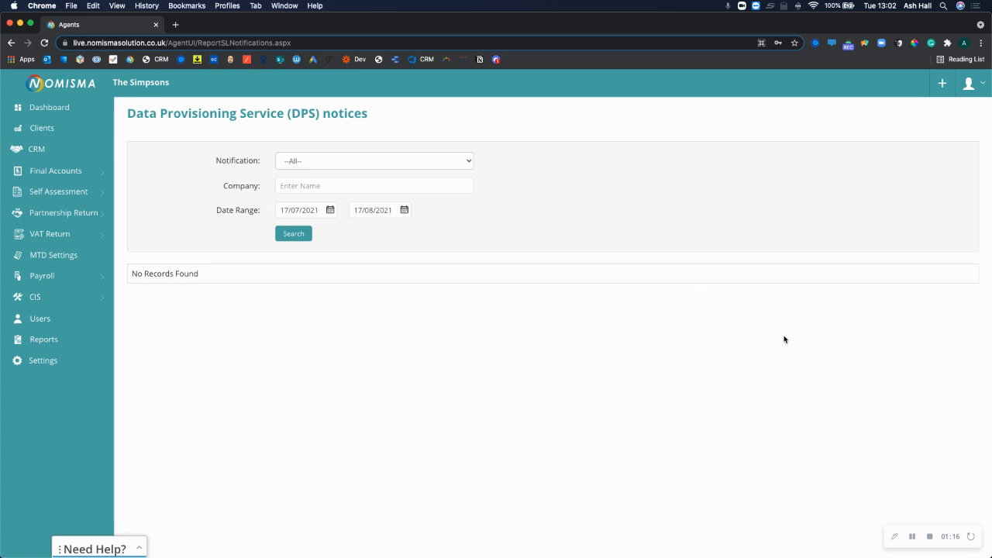
mouse_move(447, 301)
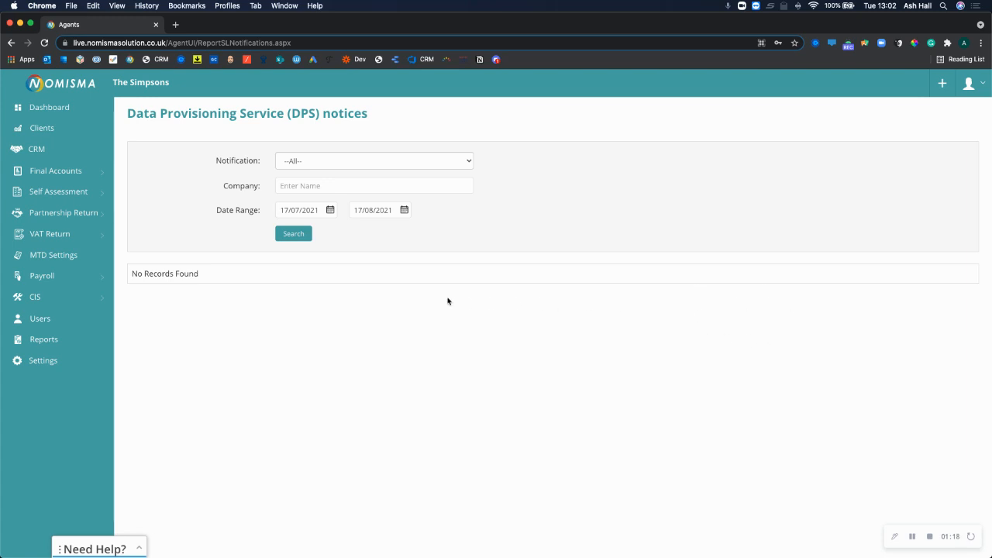